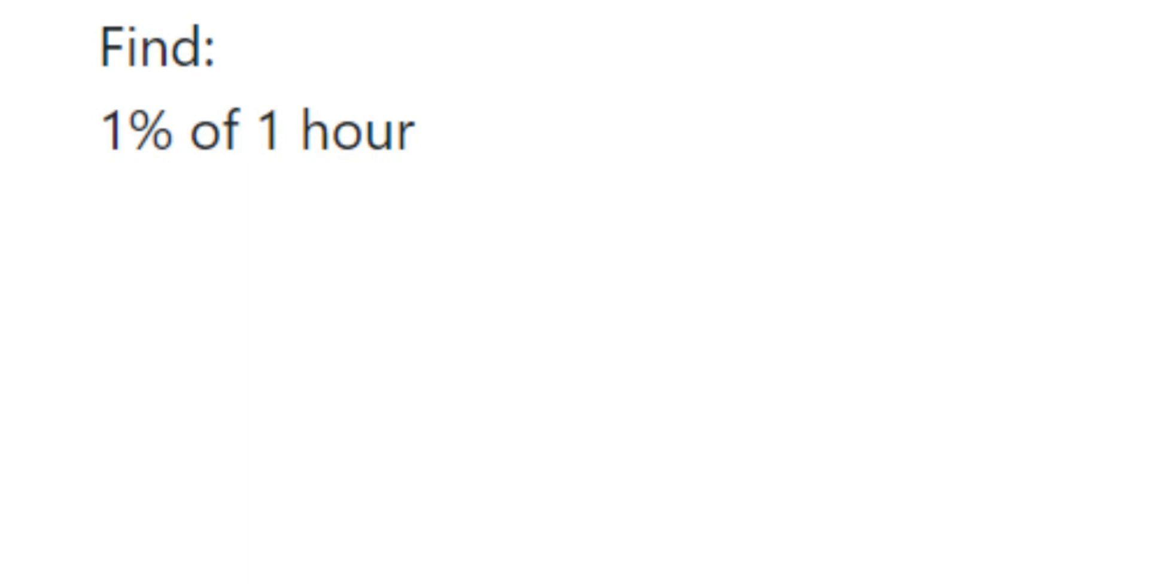
- Underline 'hour' in the problem '1% of 1 hour' with the pen tool
click(260, 168)
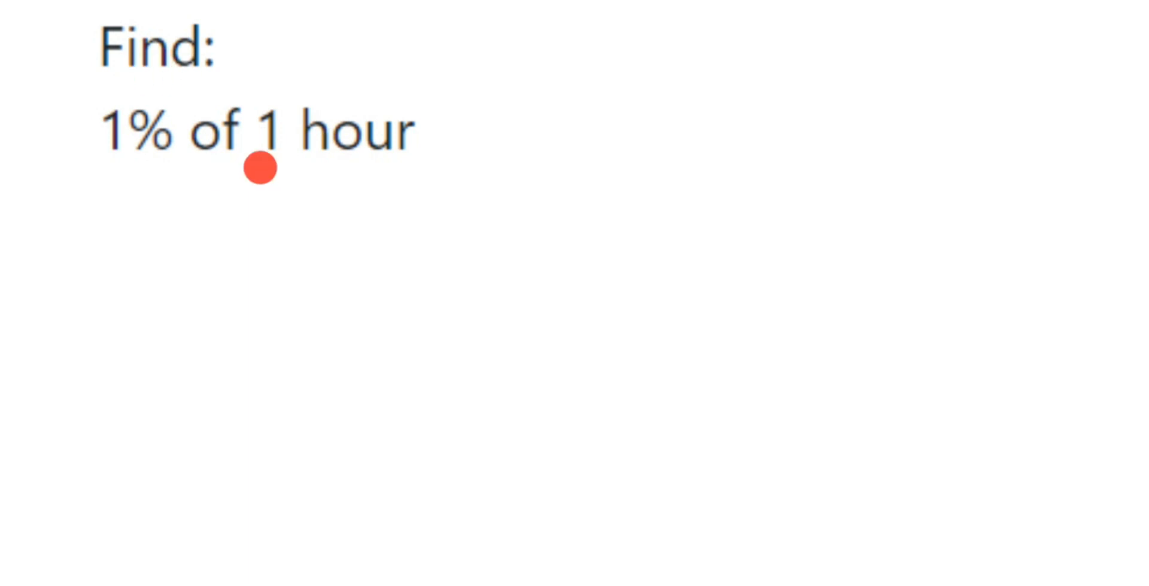
mouse_move(358, 174)
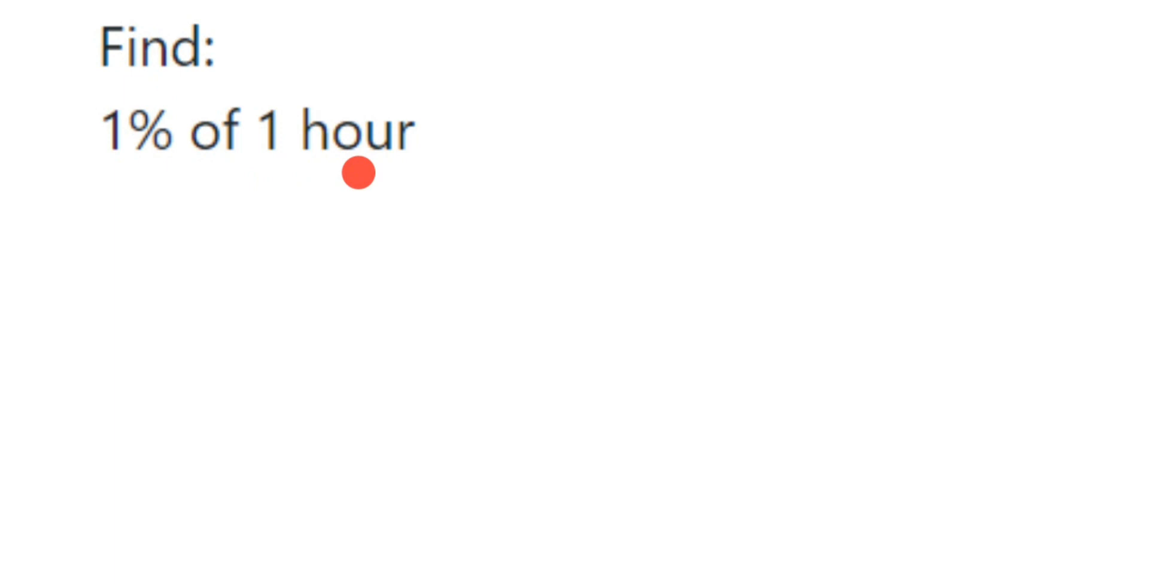
drag(340, 165, 388, 165)
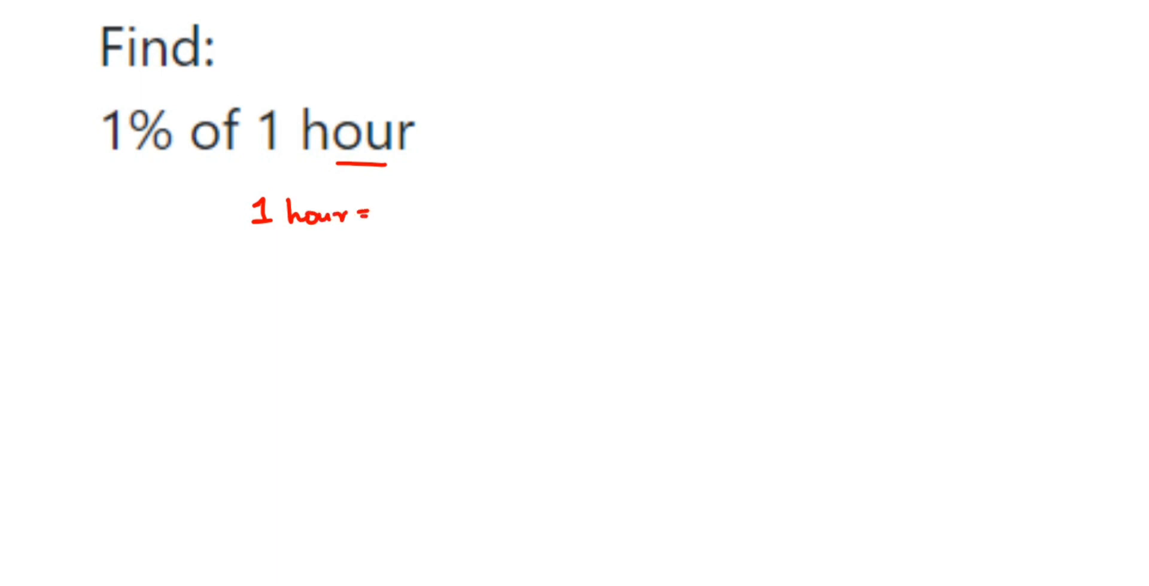
- Handwrite '60 min' after '1 hour =' and '1 min = 60 sec' beside it
text(60m)
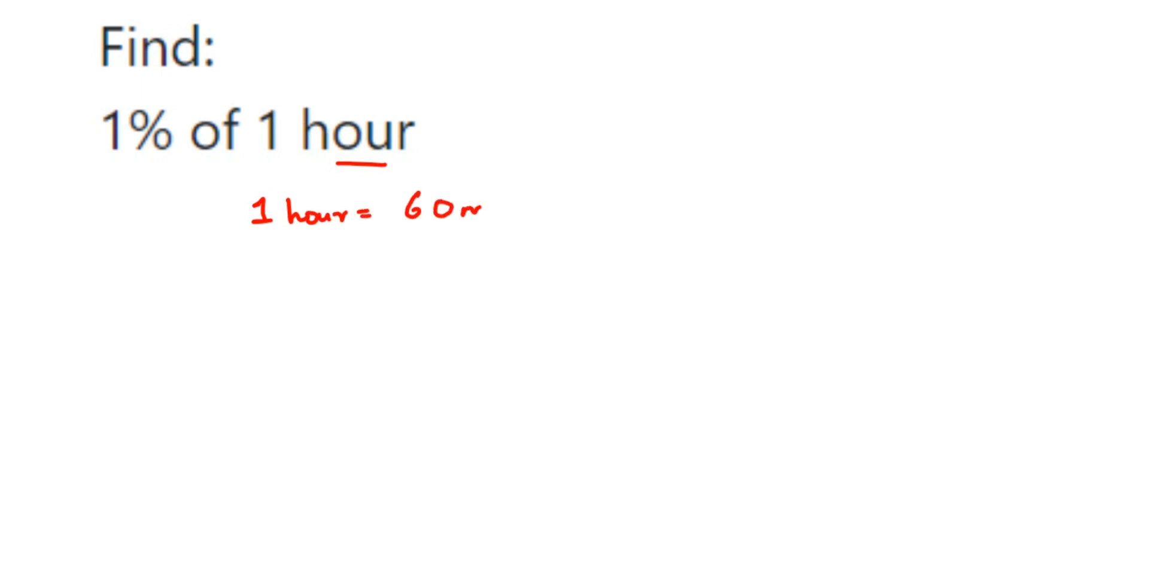
text(min)
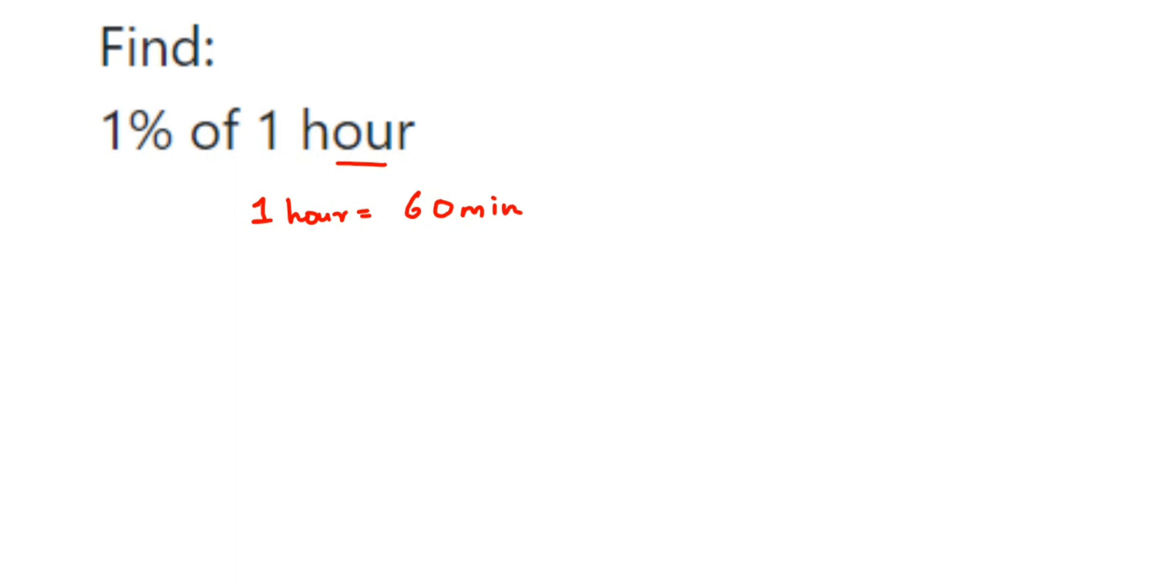
text(In)
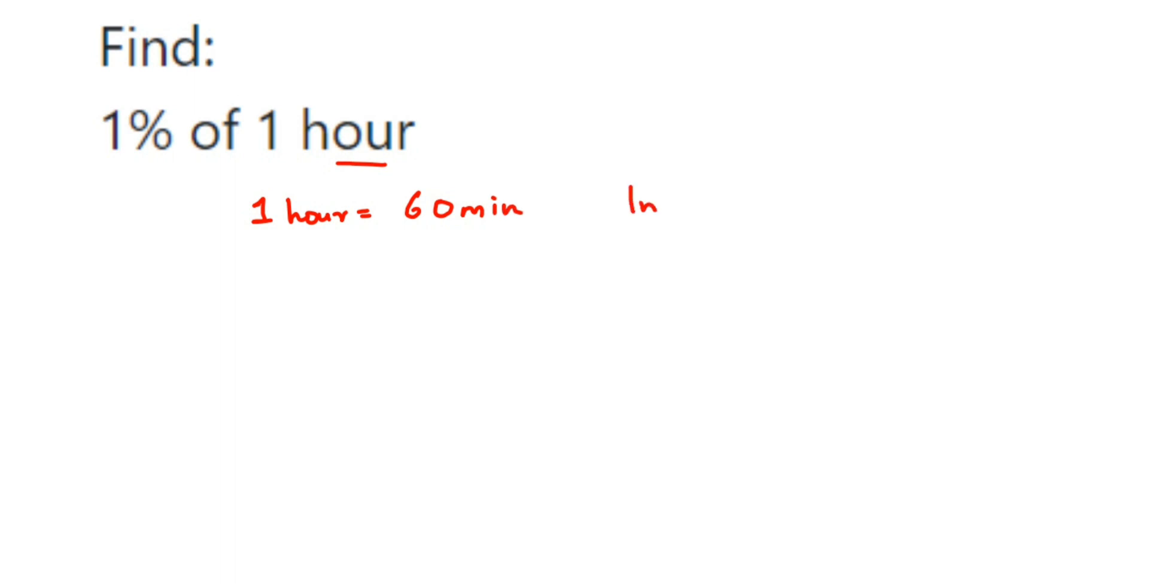
text(1min -)
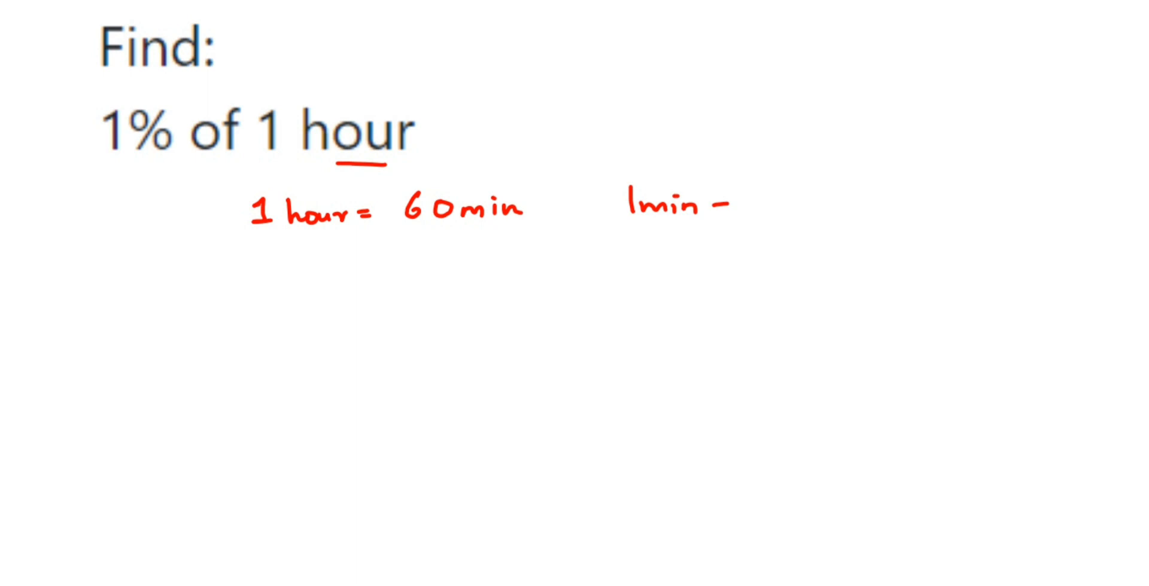
text(= 60s)
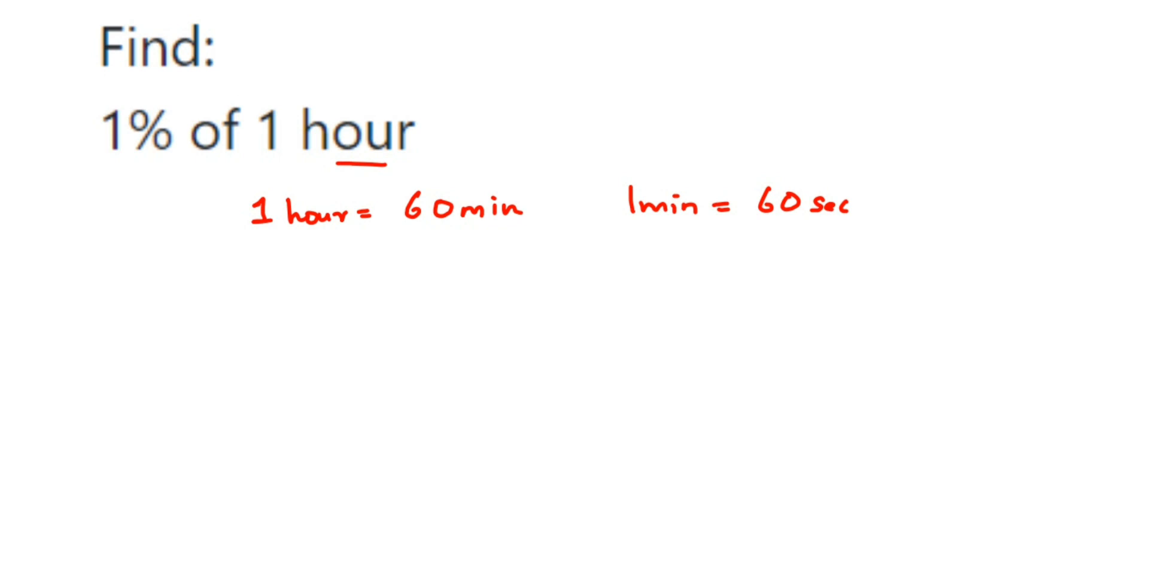
text(1)
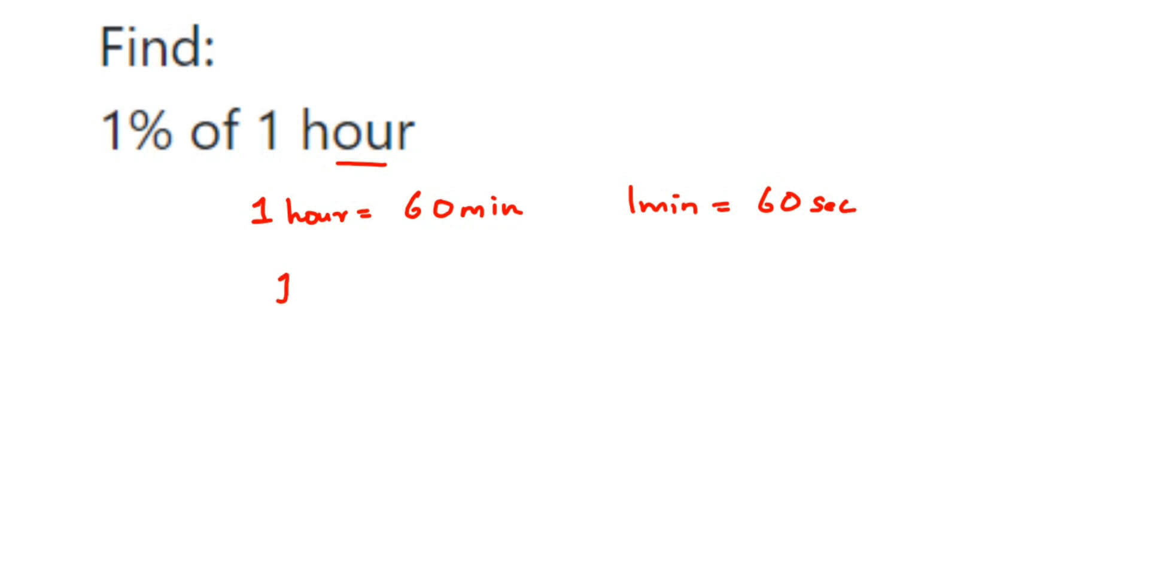
- Handwrite '1 hour = 60 x 60 = 3600 sec' on a new line, underlining the 60s
text(1 hour)
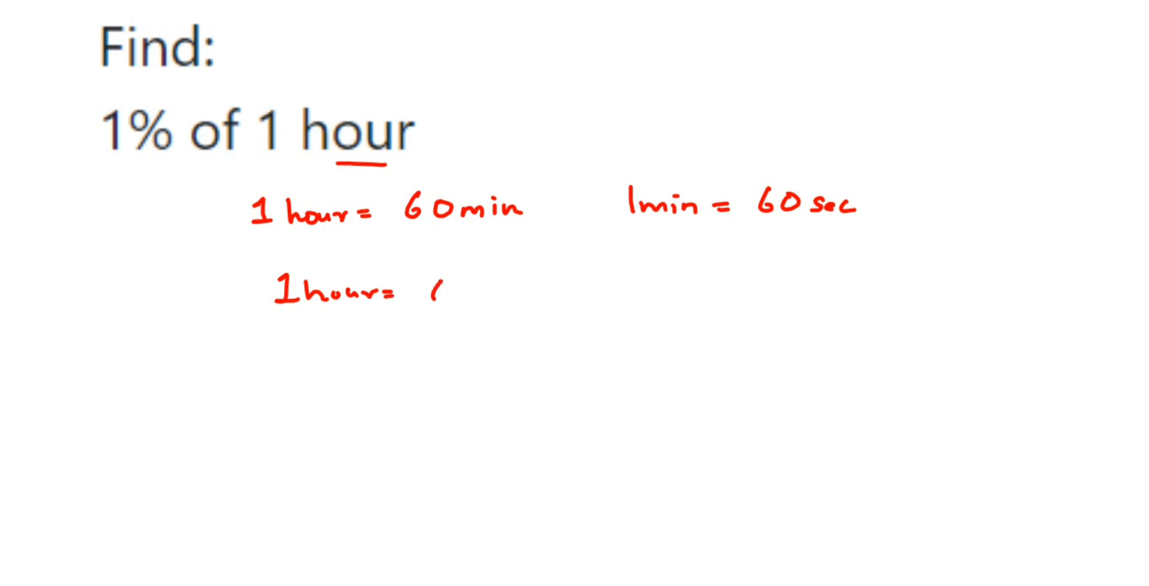
text(60)
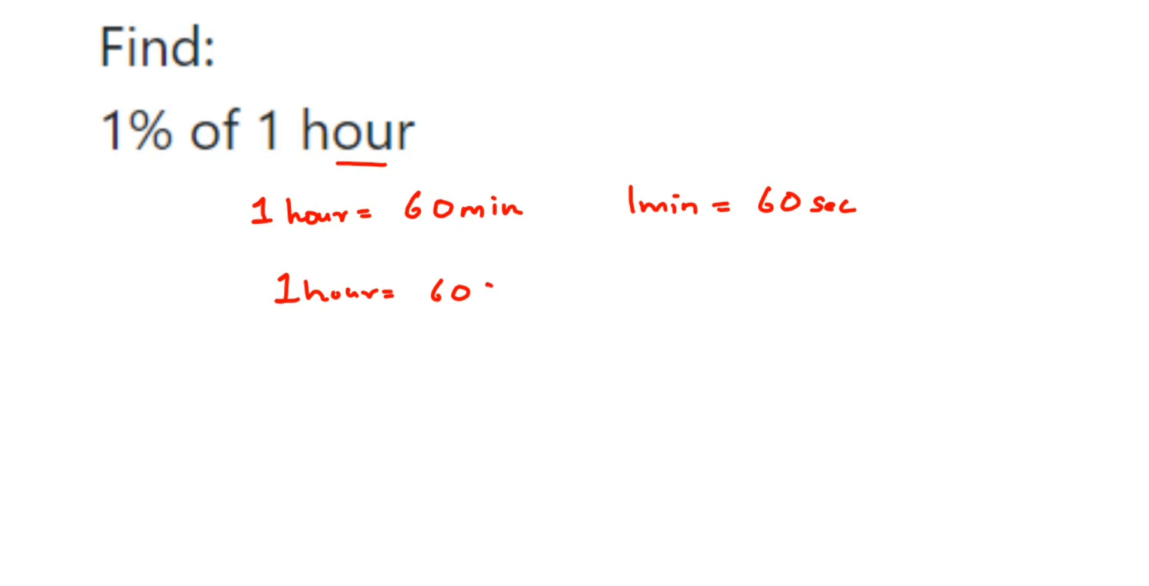
text(x 60 =)
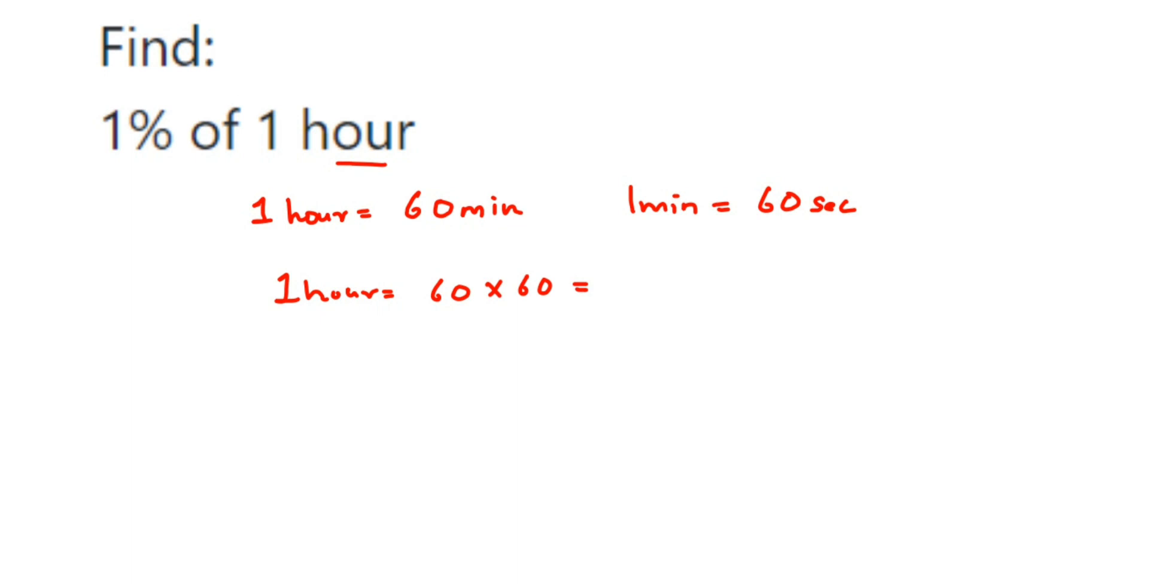
text(3600 sec)
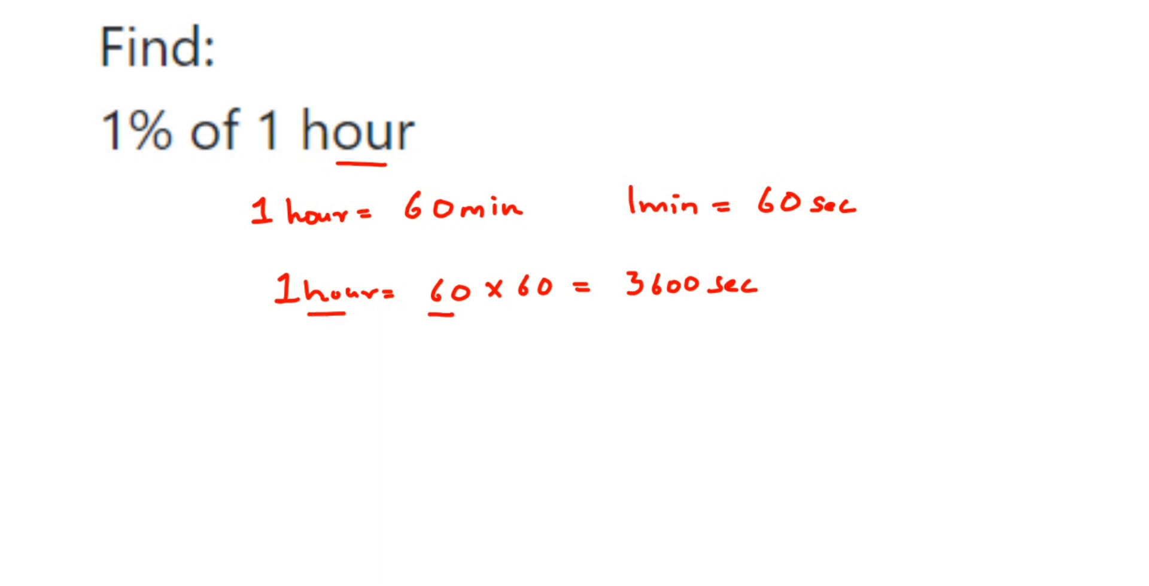
drag(517, 303, 545, 302)
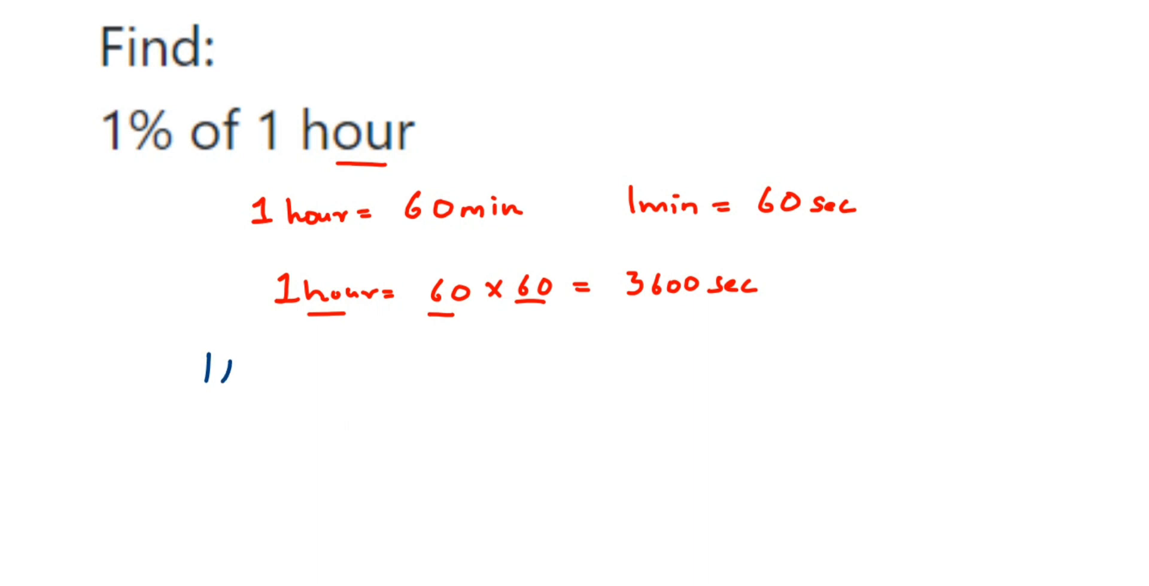
- In blue, write '1% of 1 hr = 1/100 x 3600 sec = 36 sec', cancelling zeros
text(1% of)
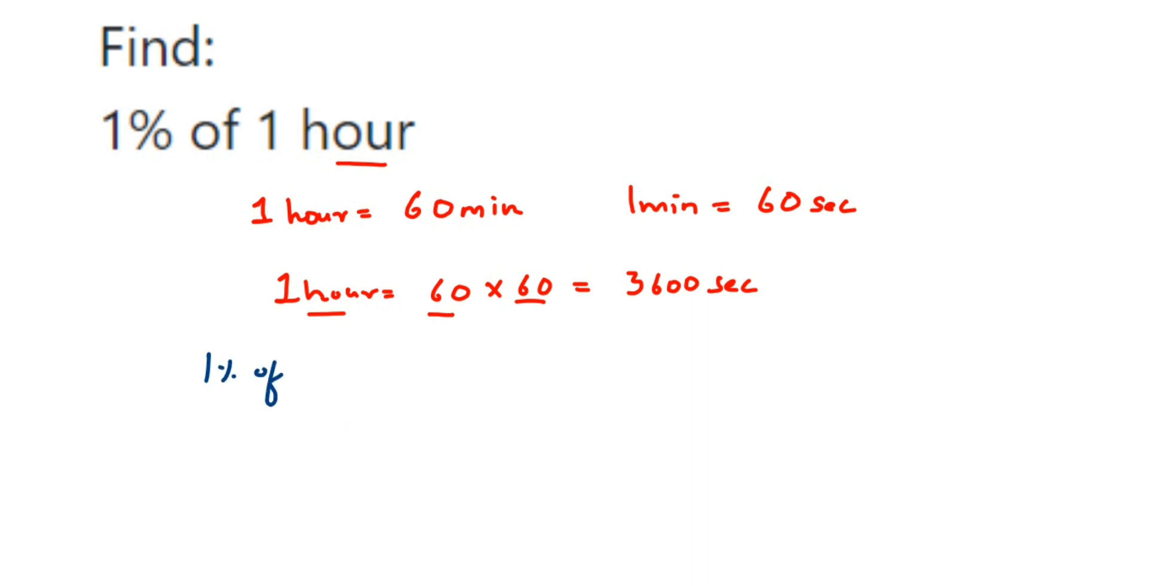
text(1 hr = 1/100 ·)
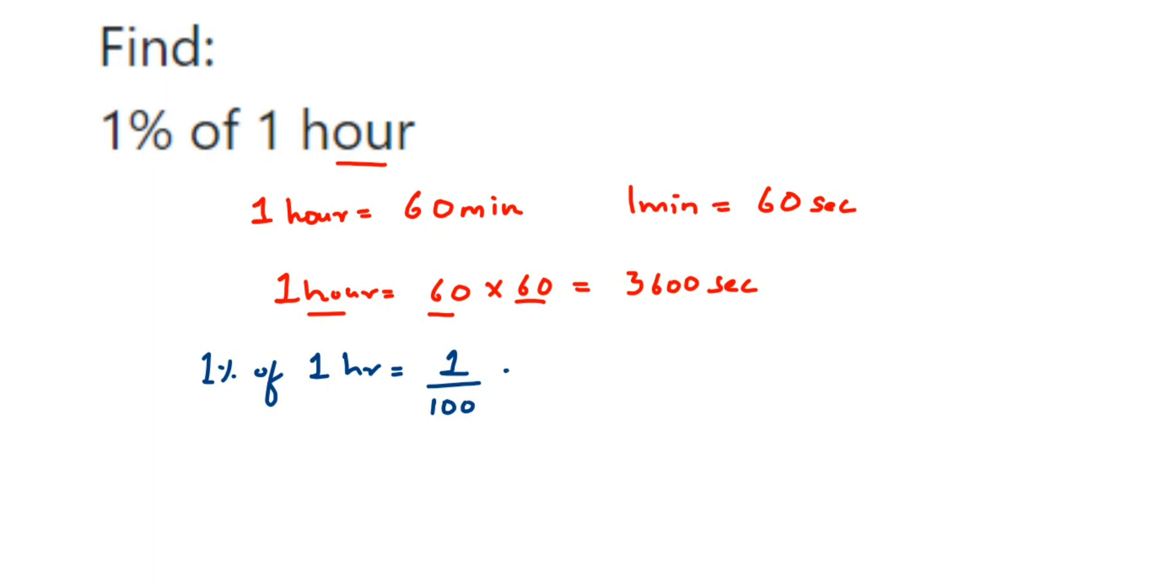
text(×)
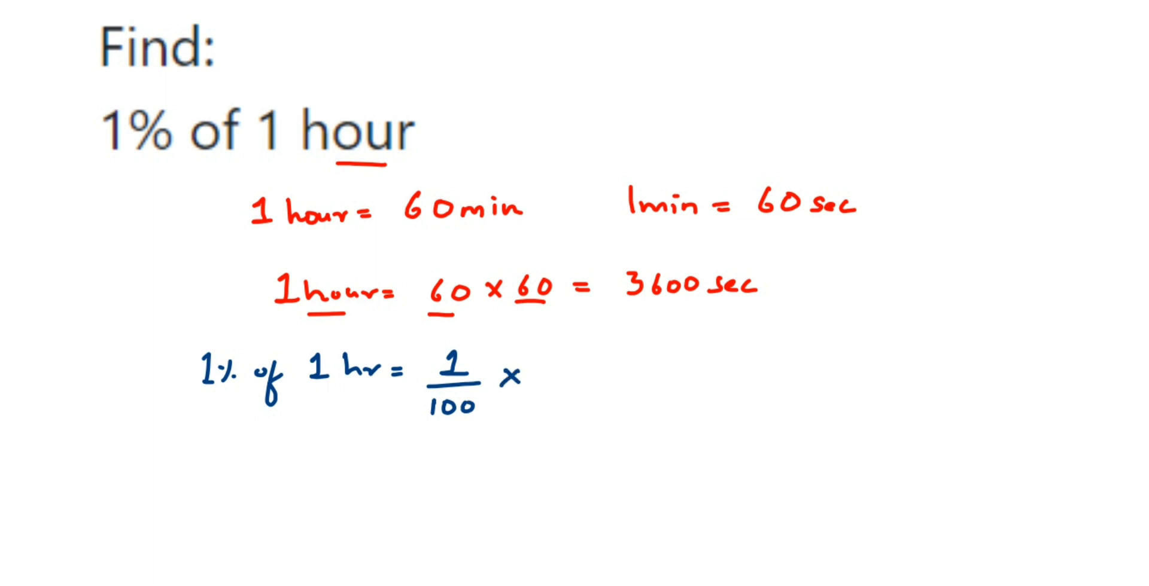
text(3600 s)
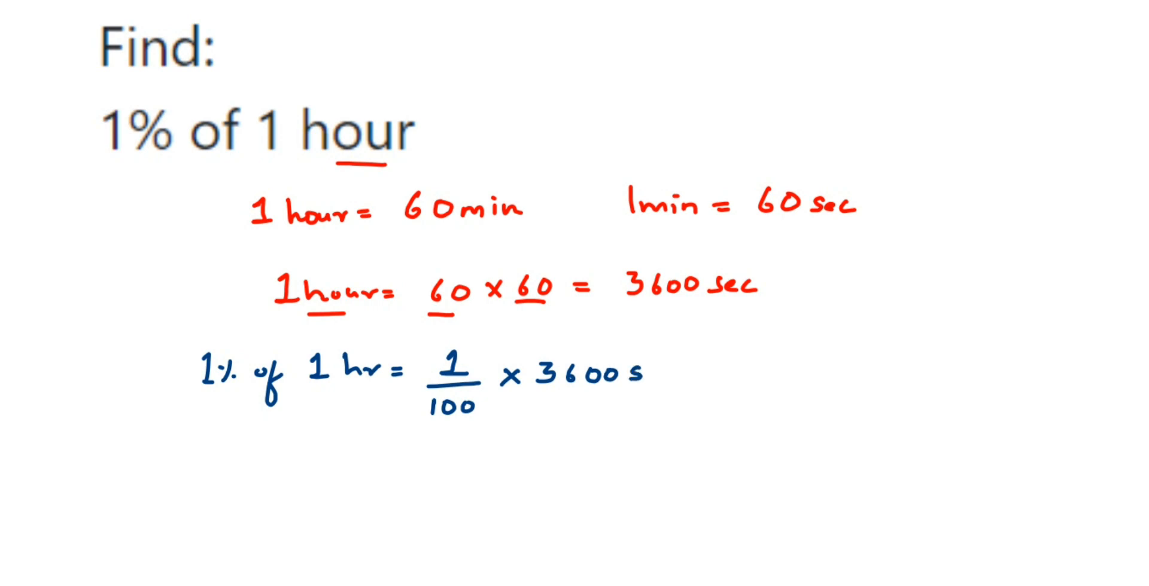
text(ec)
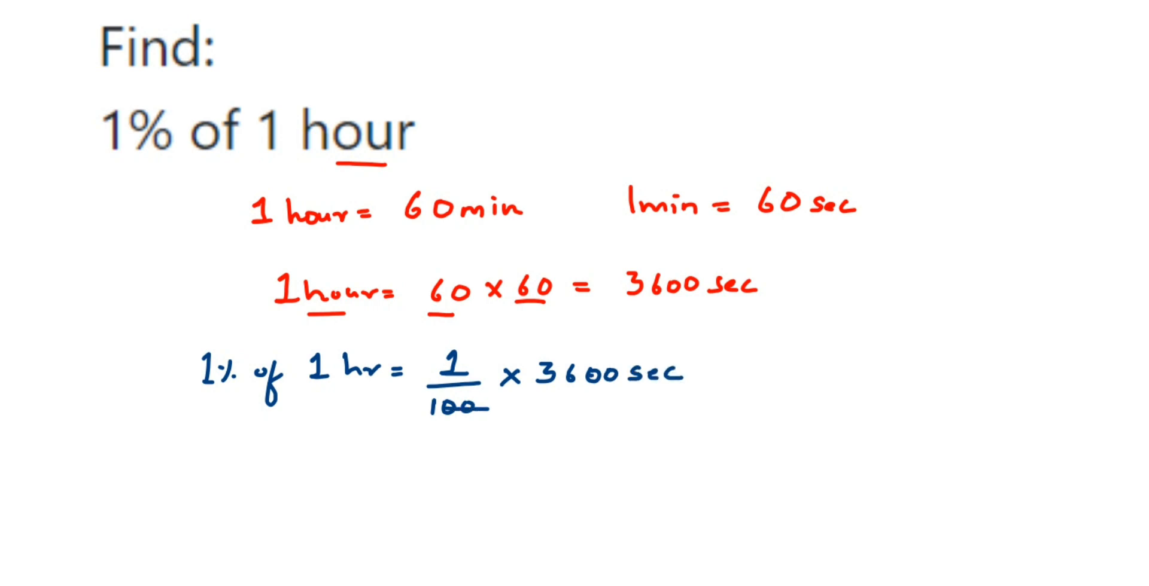
text(= 3)
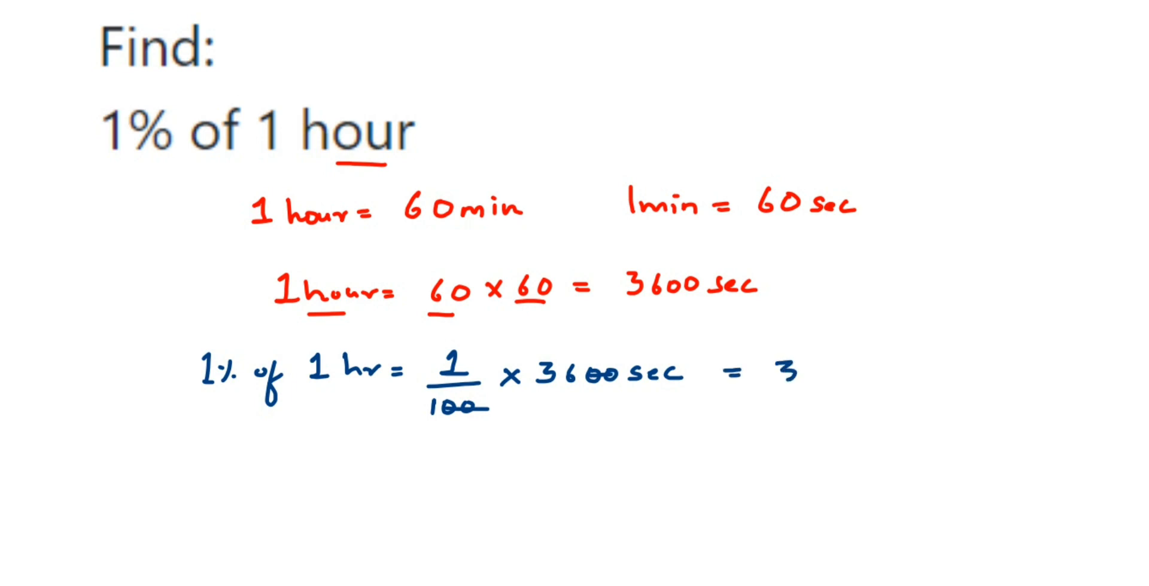
text(6 Se)
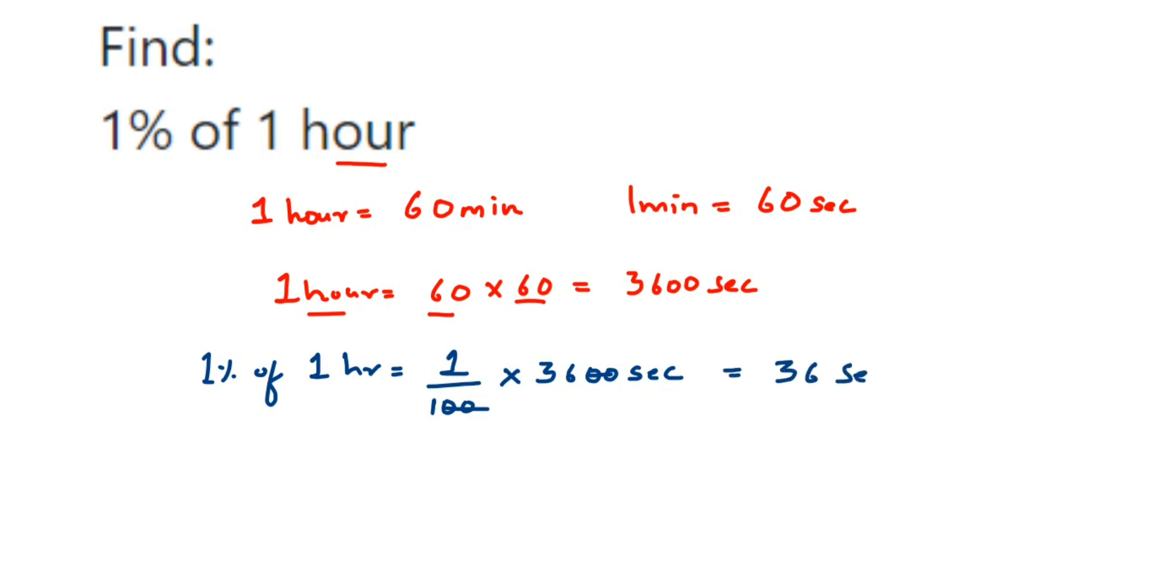